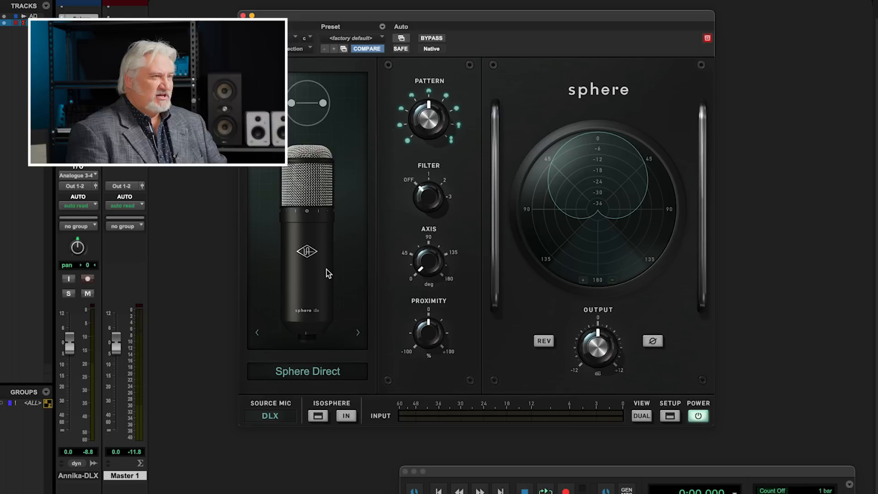
# Step: Open Sphere's source mic chooser listing Sphere DLX, Sphere LX and Townsend Labs L22
pyautogui.click(270, 416)
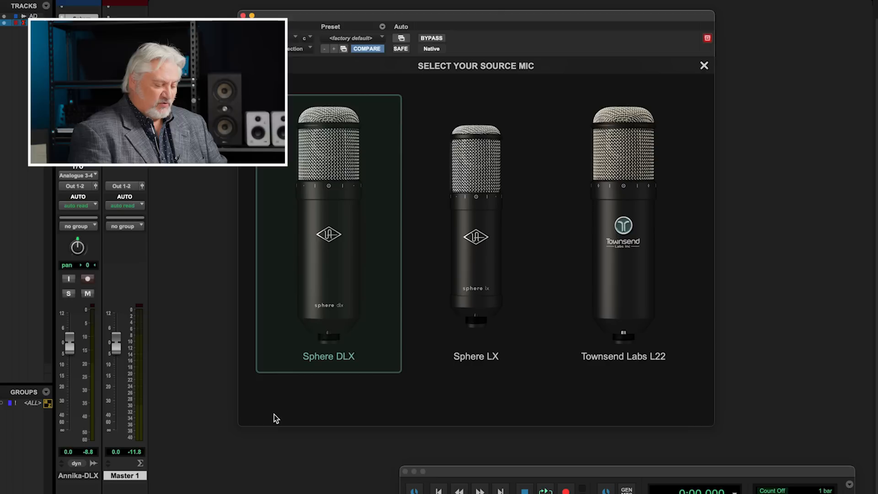
pyautogui.moveTo(598, 206)
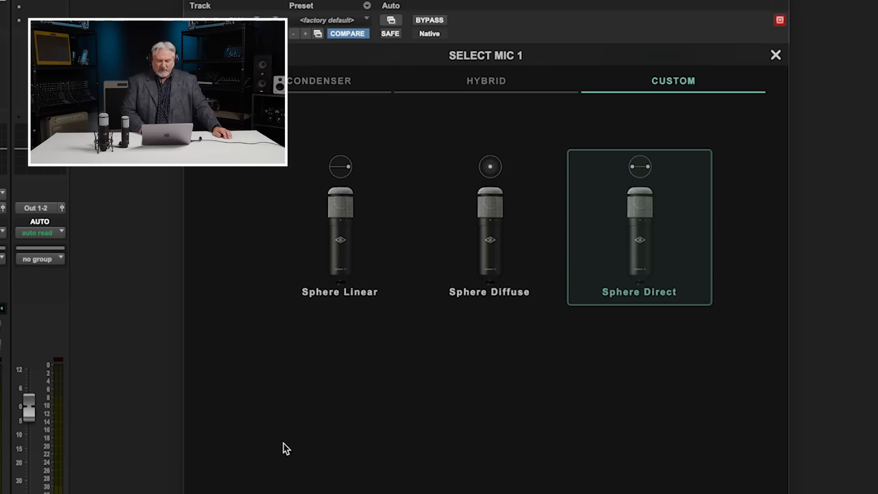
pyautogui.moveTo(634, 139)
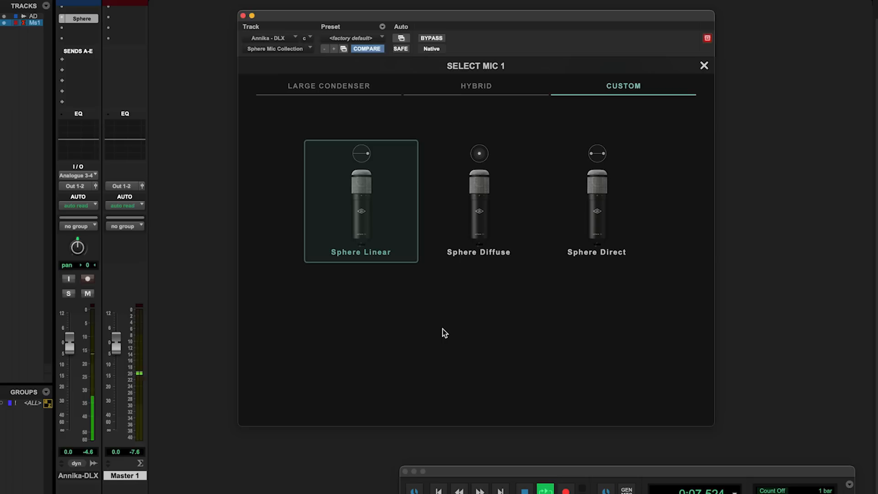
# Step: Replace Sphere Linear with the Sphere Diffuse custom model as Mic 1
pyautogui.click(478, 202)
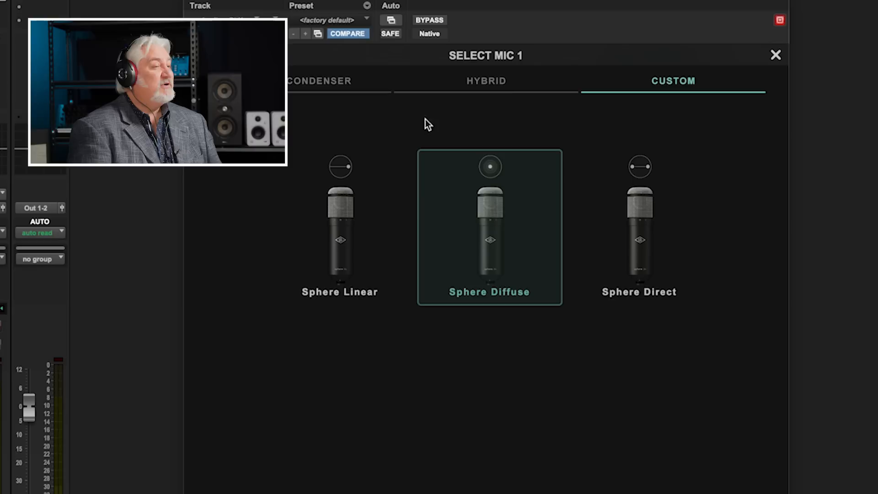
# Step: Audition large condensers LD-47K, LD-87 Modern and LD-800, then set Mic 1 to LD-251
pyautogui.click(318, 80)
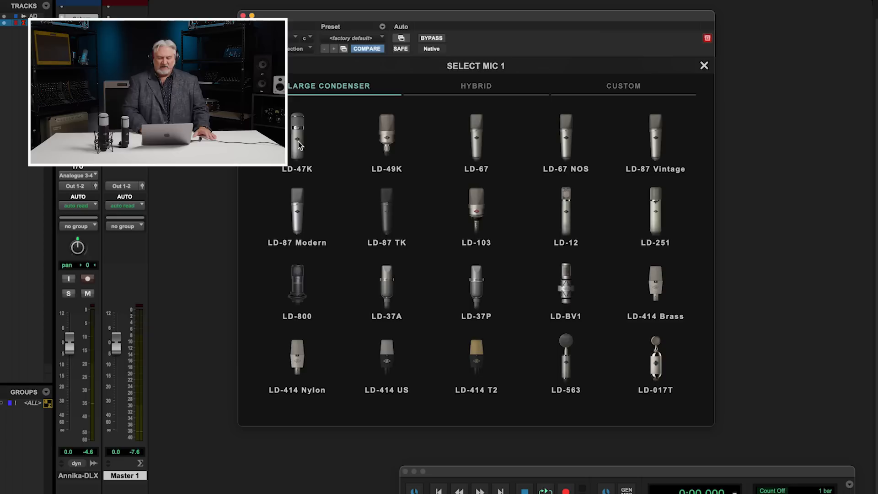
pyautogui.click(297, 140)
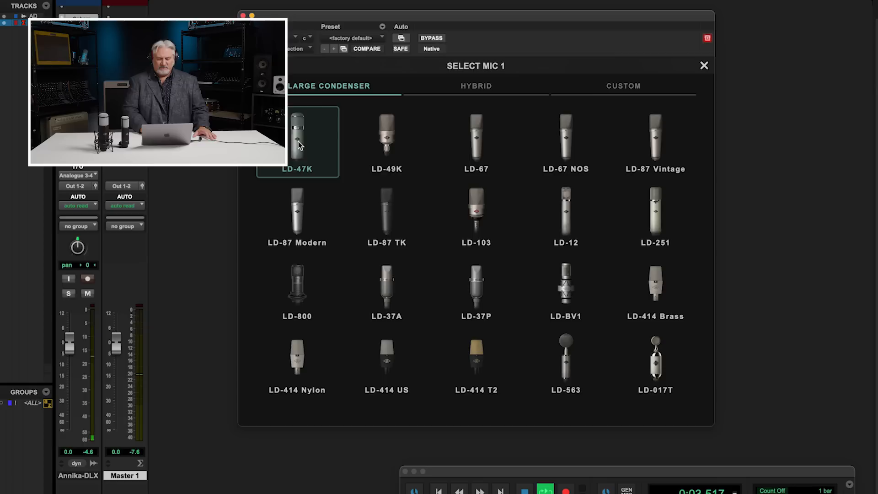
pyautogui.click(297, 215)
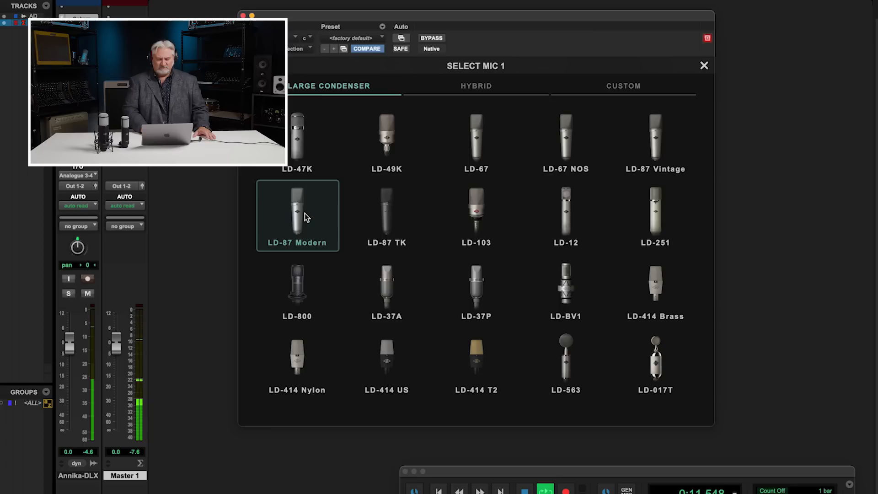
pyautogui.click(297, 288)
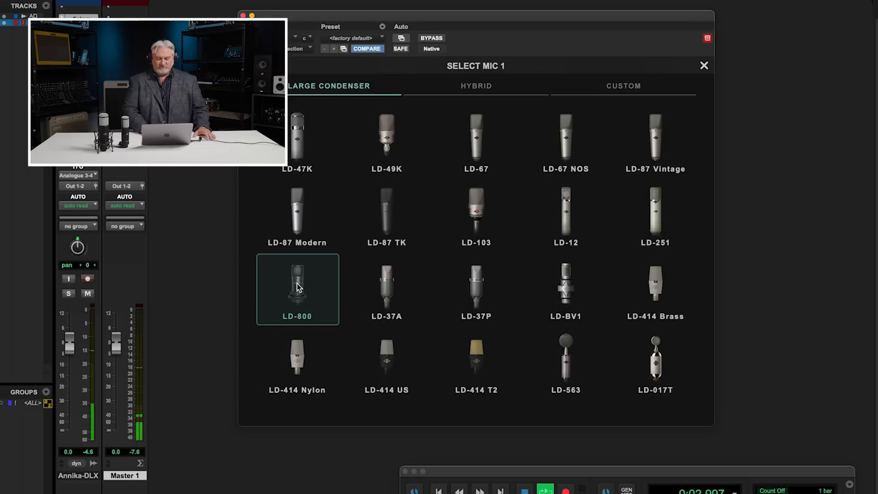
pyautogui.moveTo(415, 274)
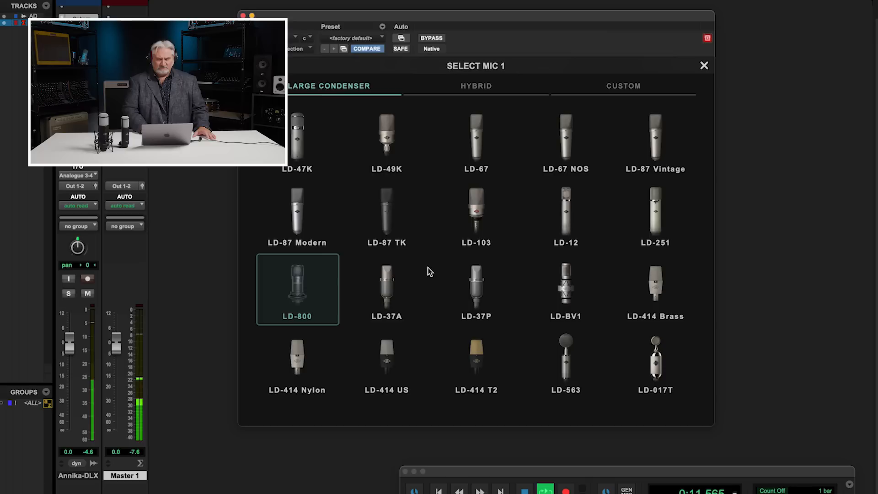
pyautogui.click(654, 215)
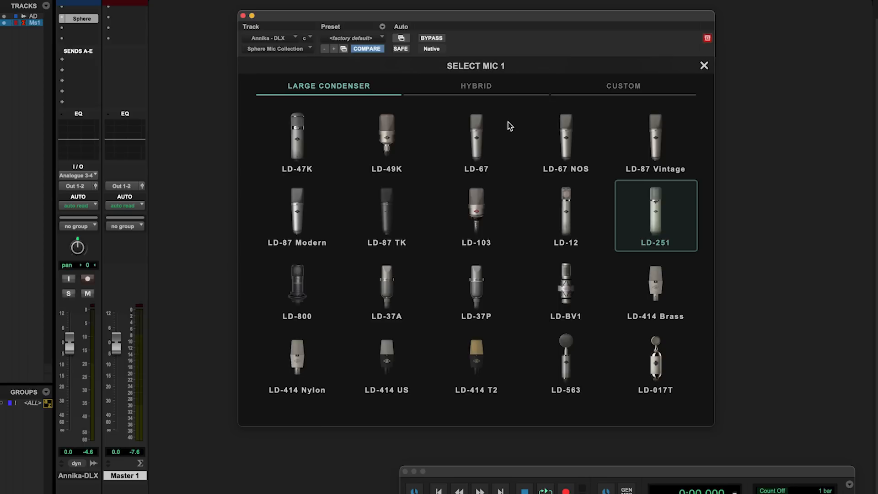
pyautogui.moveTo(516, 370)
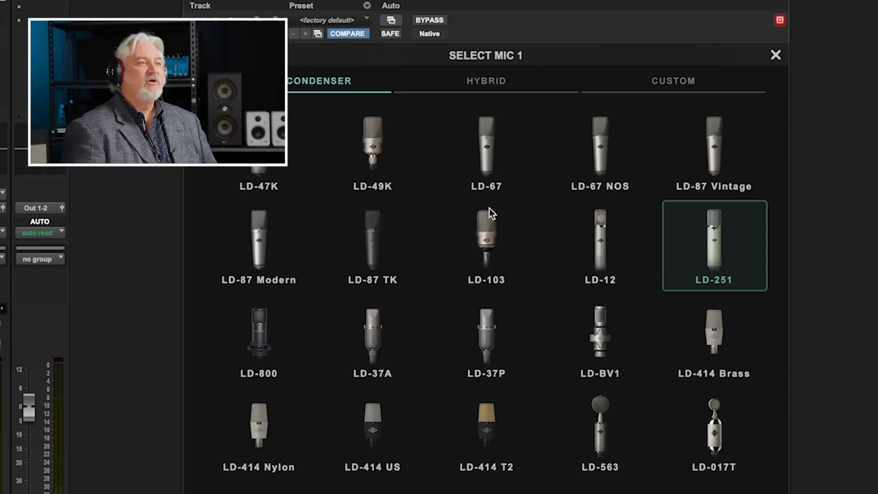
# Step: Audition the RB-77DX Umber hybrid, then set Mic 1 to the DN-57 hybrid
pyautogui.click(485, 80)
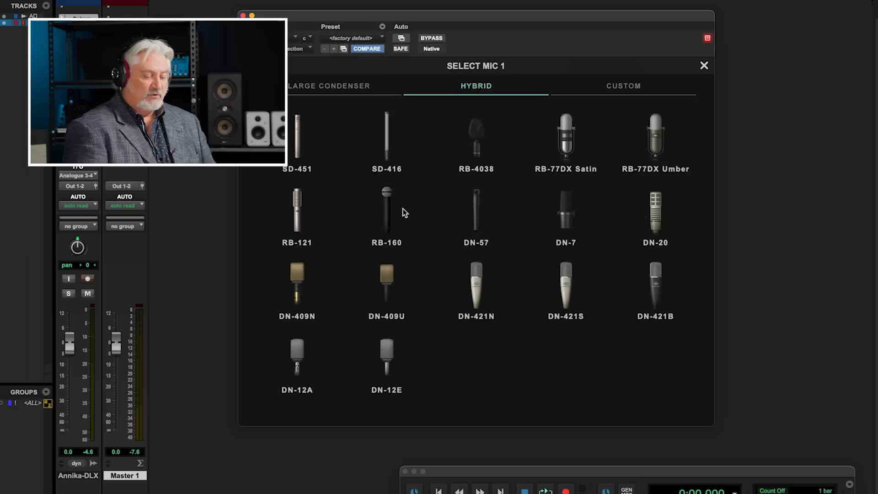
pyautogui.moveTo(663, 142)
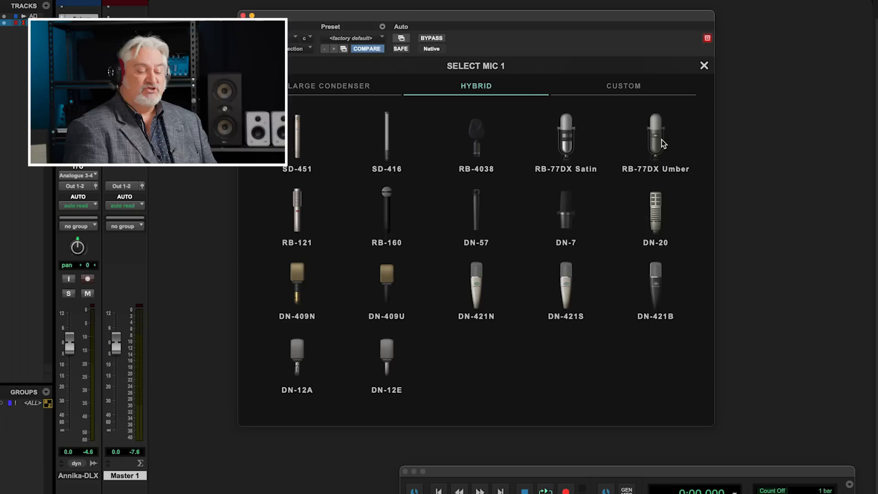
pyautogui.click(655, 137)
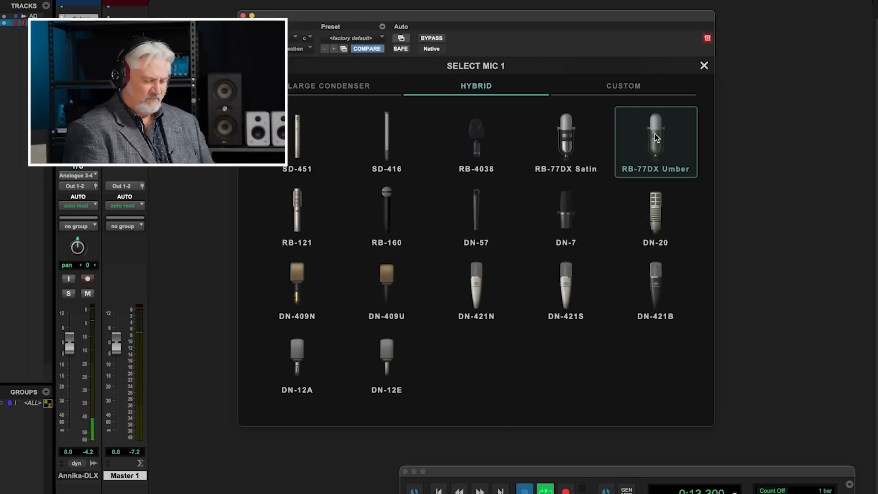
pyautogui.click(476, 288)
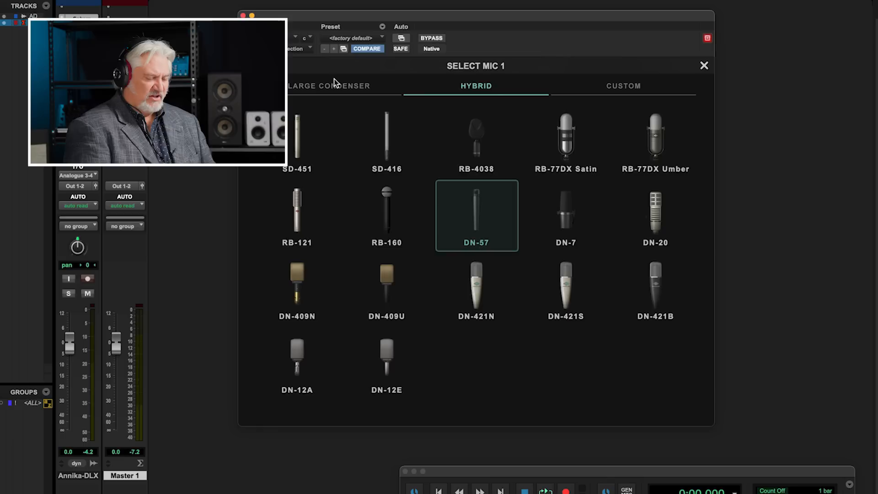
pyautogui.click(330, 85)
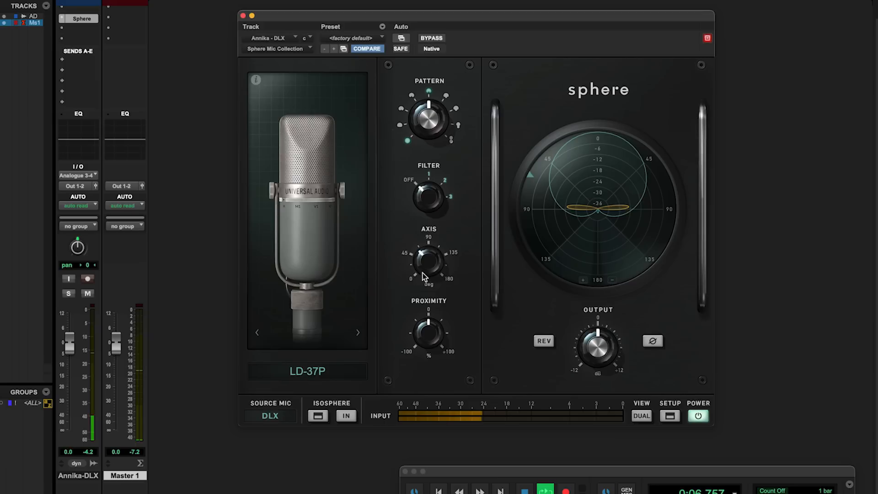
# Step: Adjust the LD-37P's Axis angle and toggle REV to flip its polar pattern
pyautogui.click(542, 341)
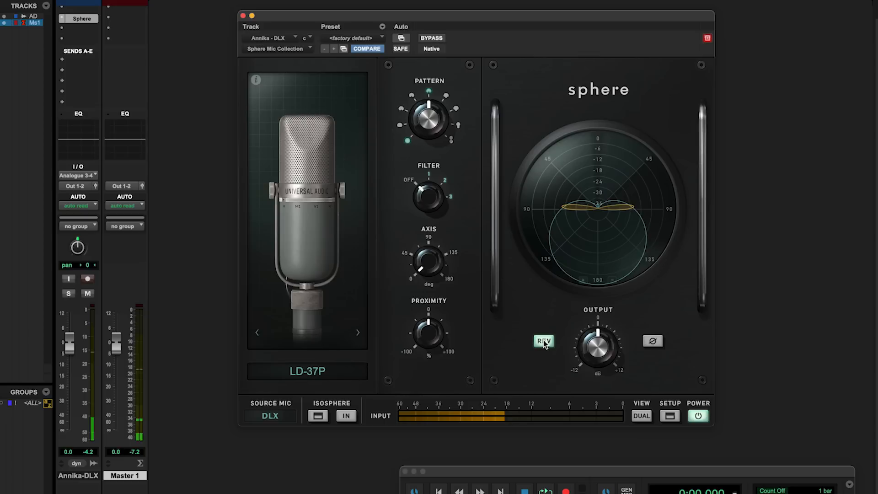
pyautogui.click(542, 341)
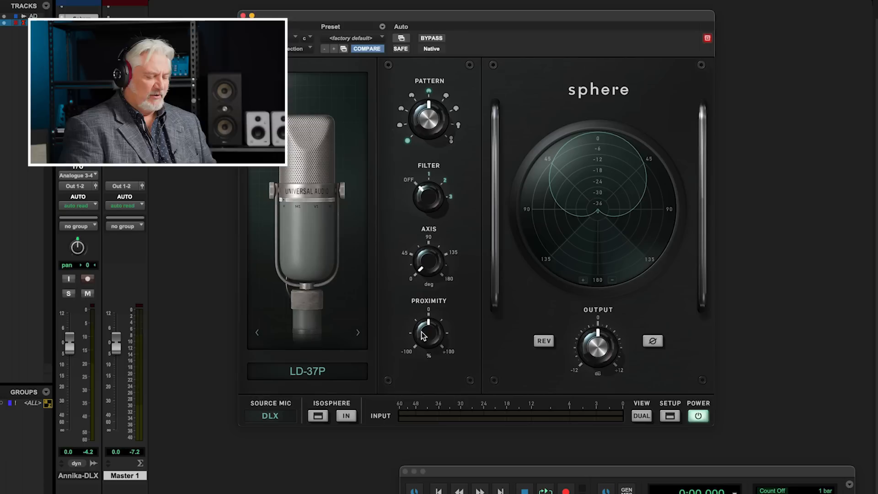
pyautogui.click(345, 416)
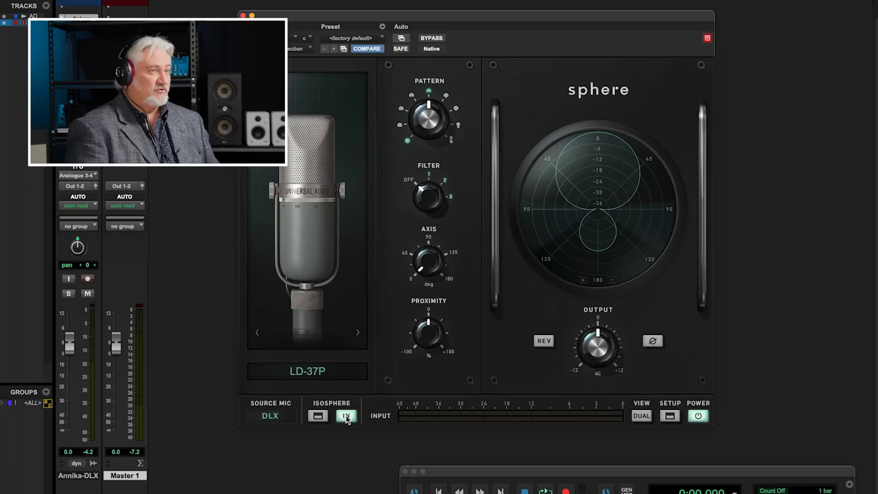
pyautogui.click(317, 415)
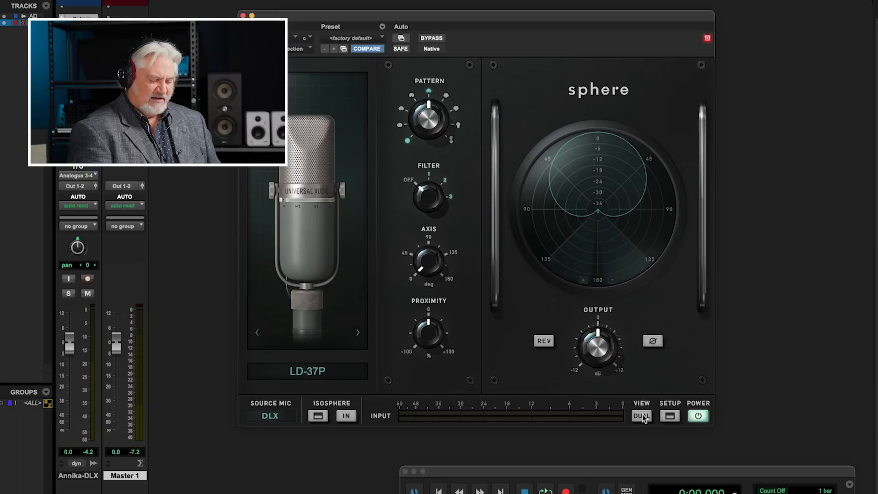
pyautogui.click(641, 416)
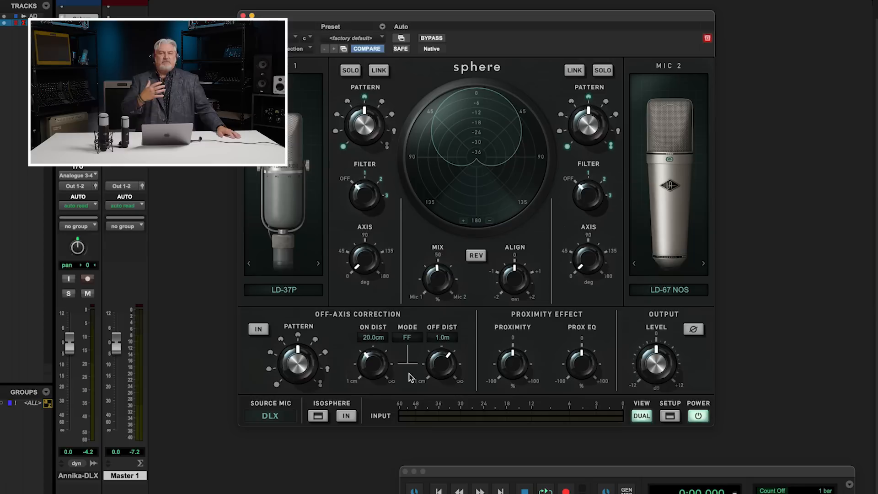
pyautogui.moveTo(274, 324)
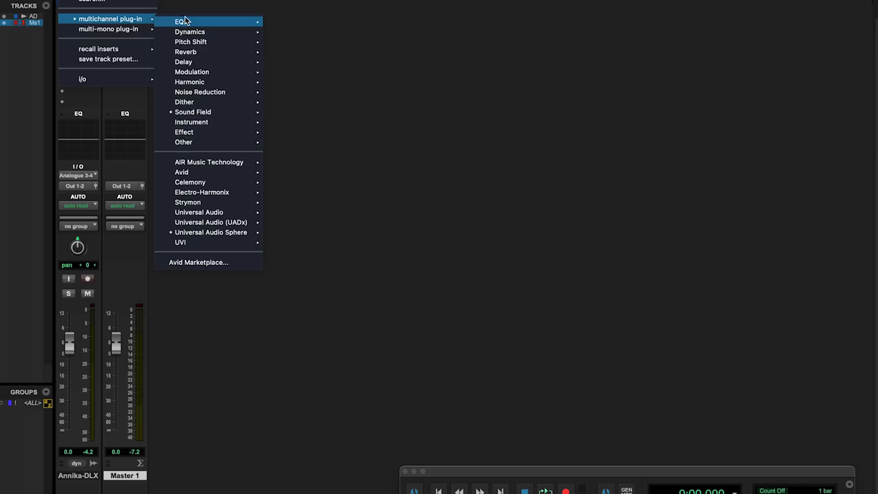
pyautogui.moveTo(193, 112)
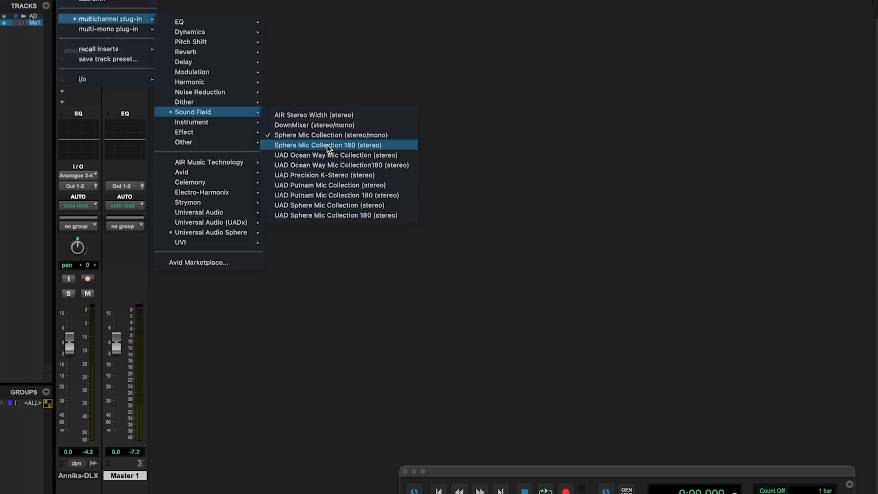
# Step: Insert Sphere Mic Collection 180 (stereo) from Sound Field, with linked LD-47K mics L and R
pyautogui.click(328, 145)
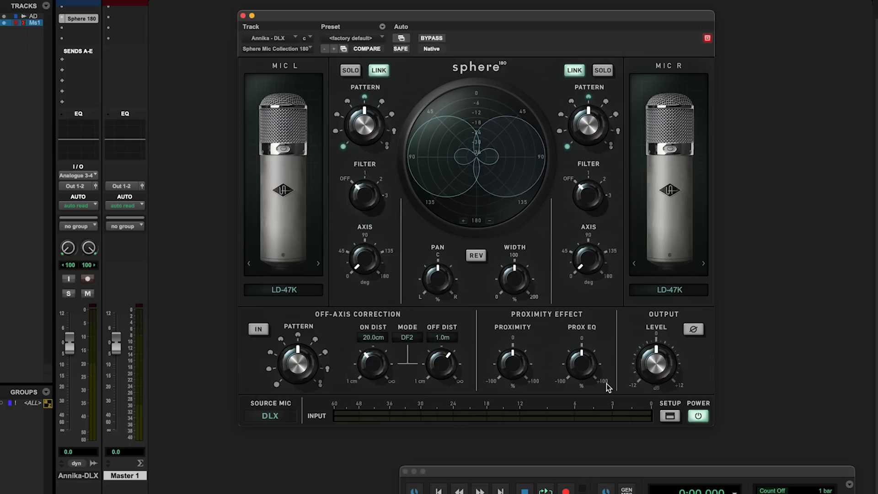
pyautogui.moveTo(454, 249)
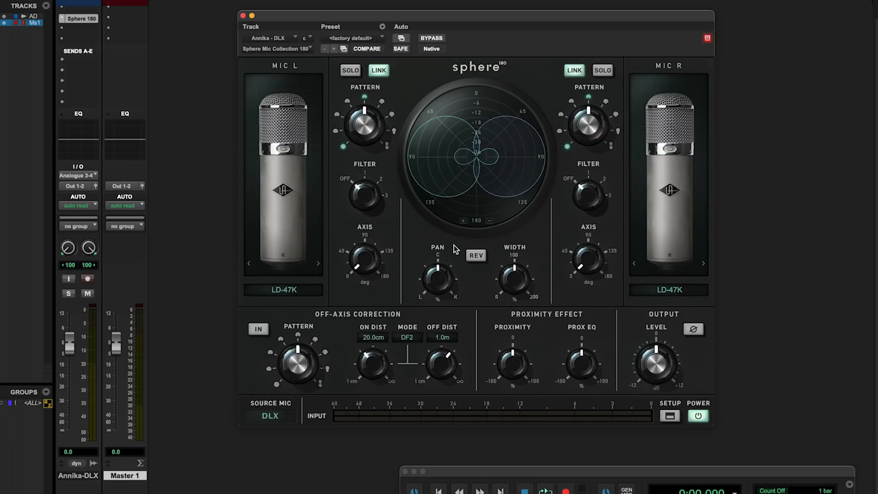